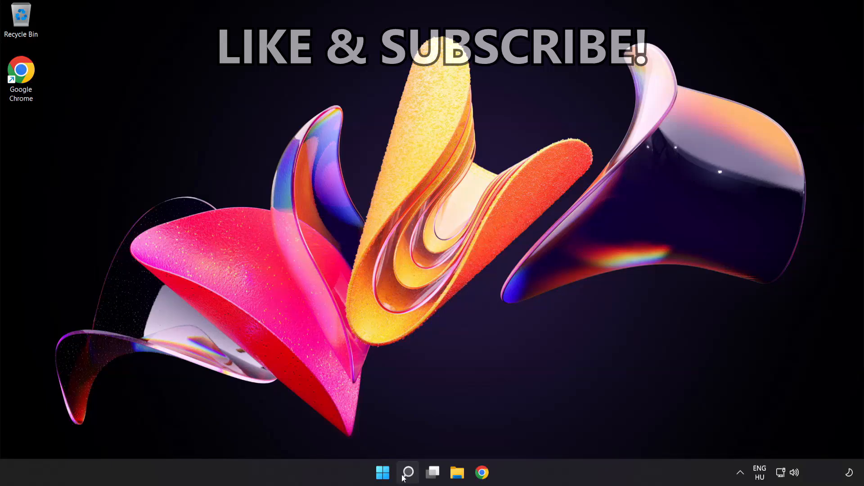
Search for 'cmd' and launch Command Prompt as administrator
click(407, 472)
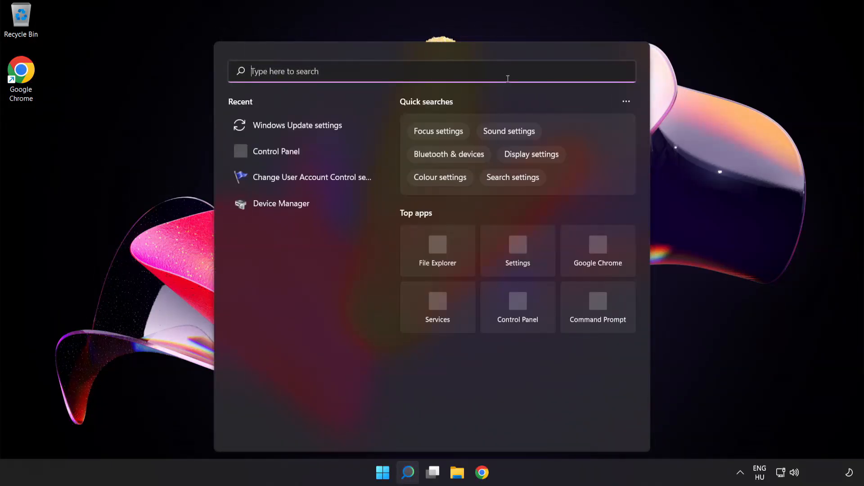
text(cmd)
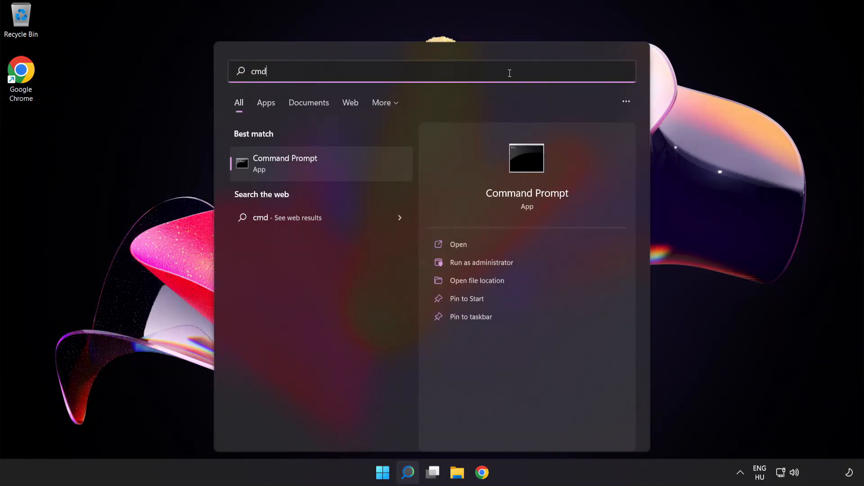
mouse_move(332, 171)
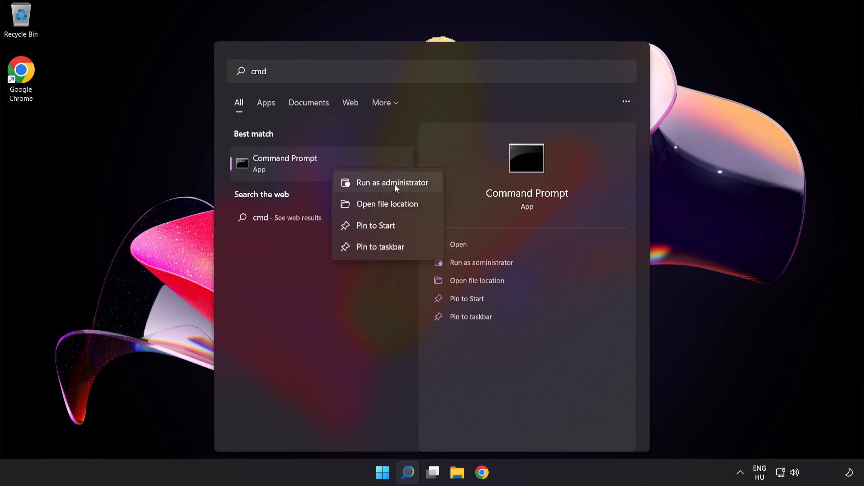
click(394, 182)
text(ipco)
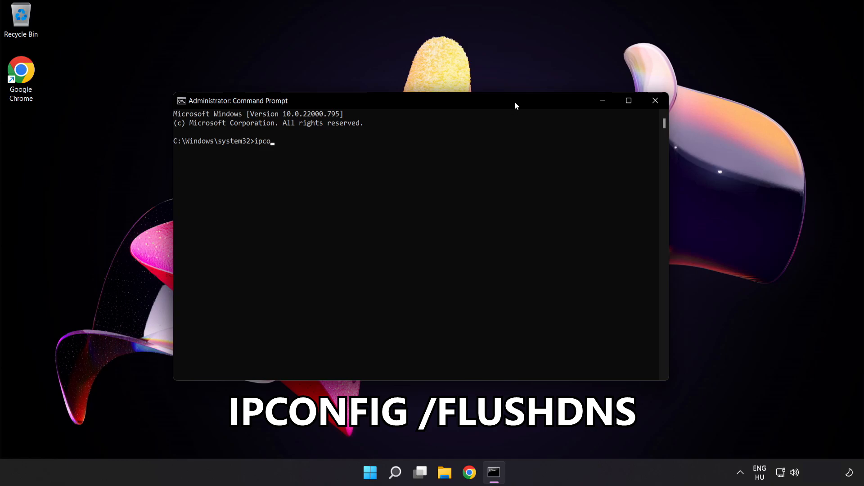
Run ipconfig /flushdns and netsh winsock reset, then exit the console
text(nfig /)
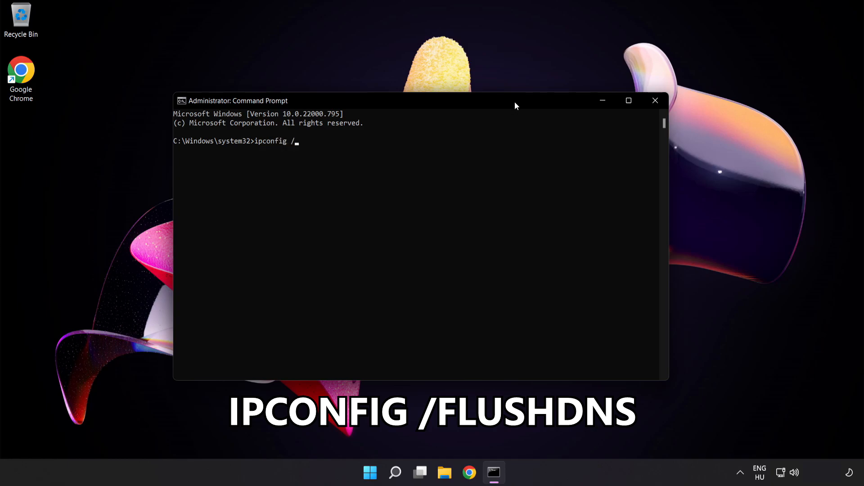
text(flushd)
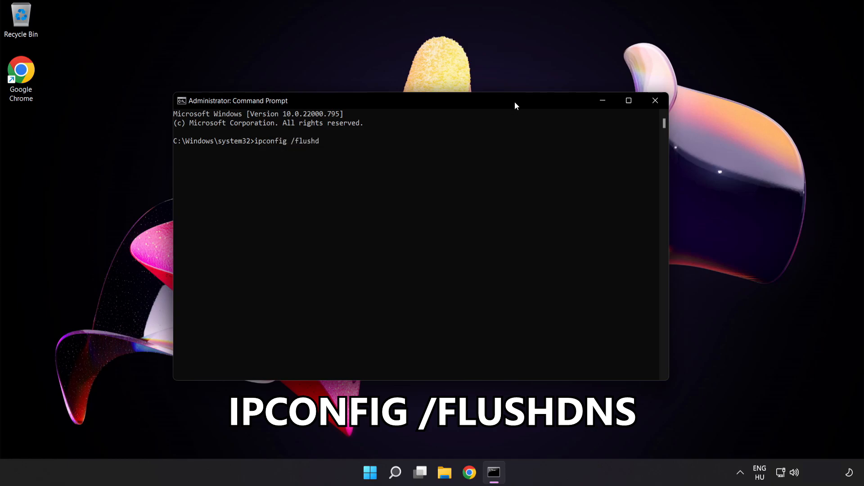
text(ns)
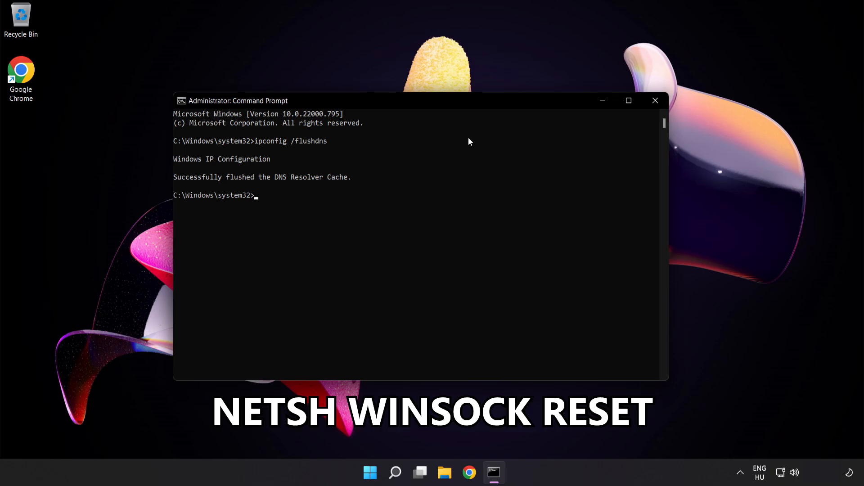
text(netsh wins)
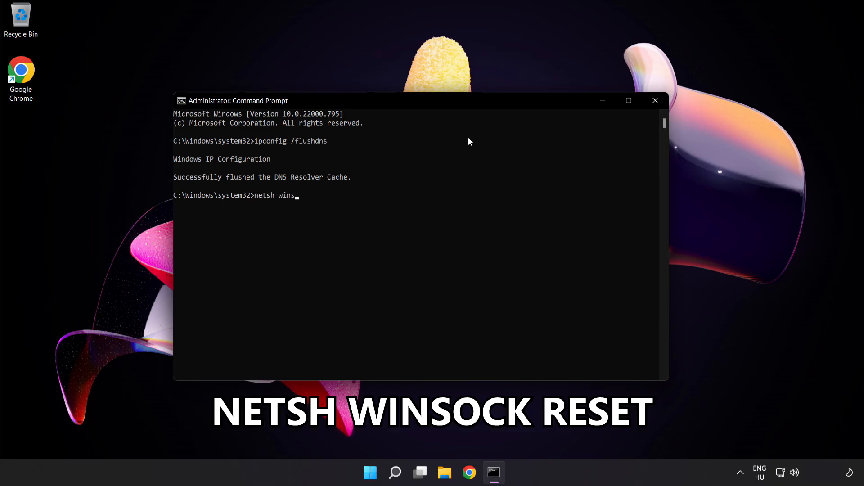
text(ock reset)
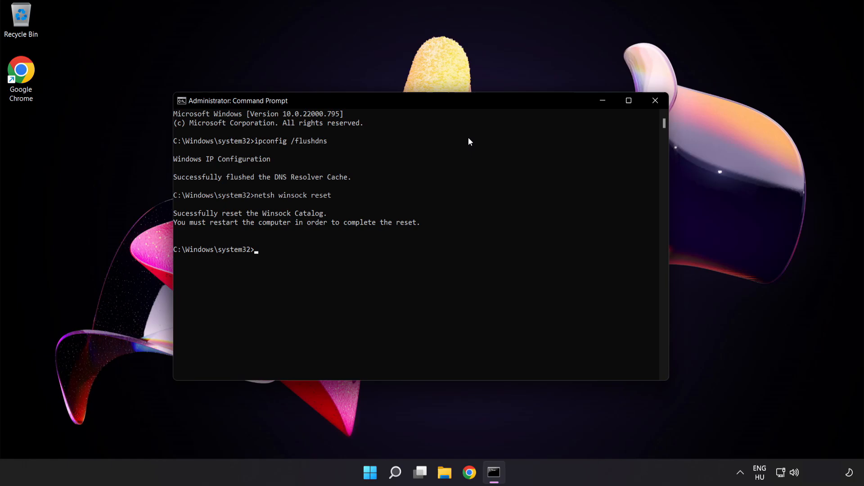
text(exit)
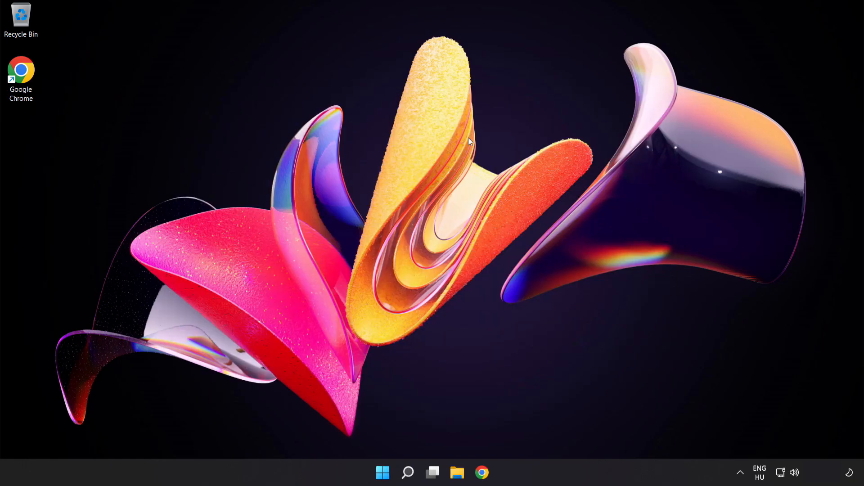
mouse_move(465, 183)
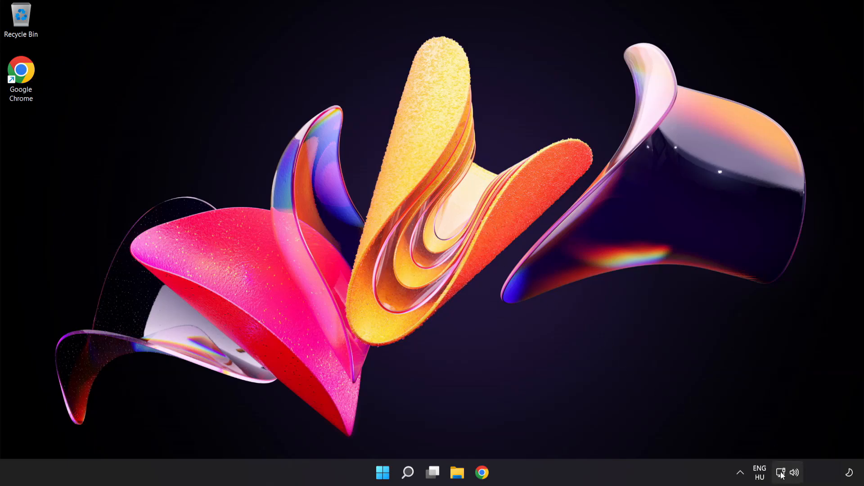
mouse_move(782, 473)
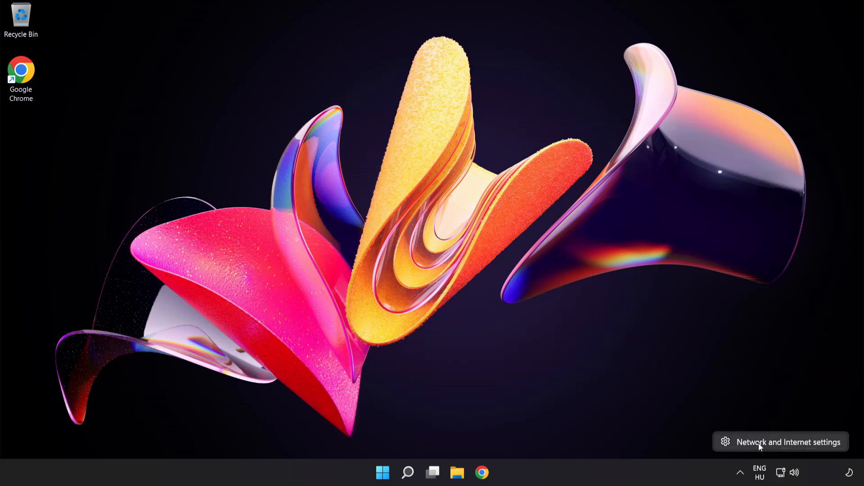
Go from the network tray icon to Network & internet's advanced network settings
click(789, 441)
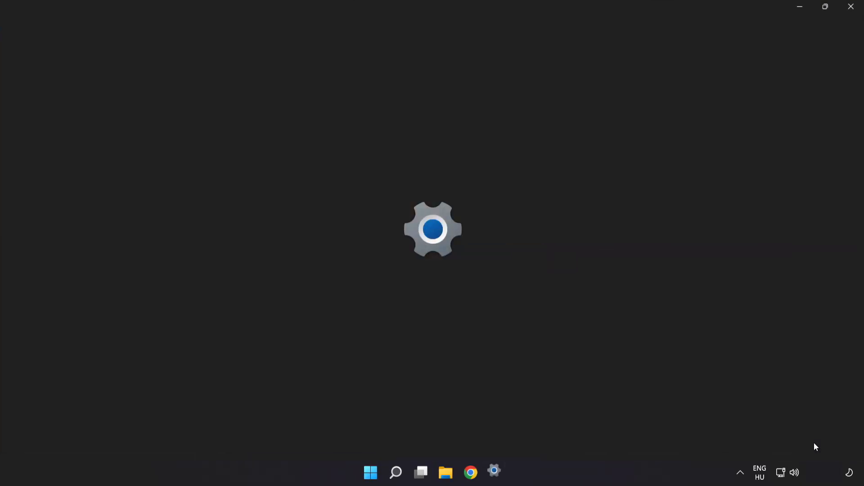
click(493, 472)
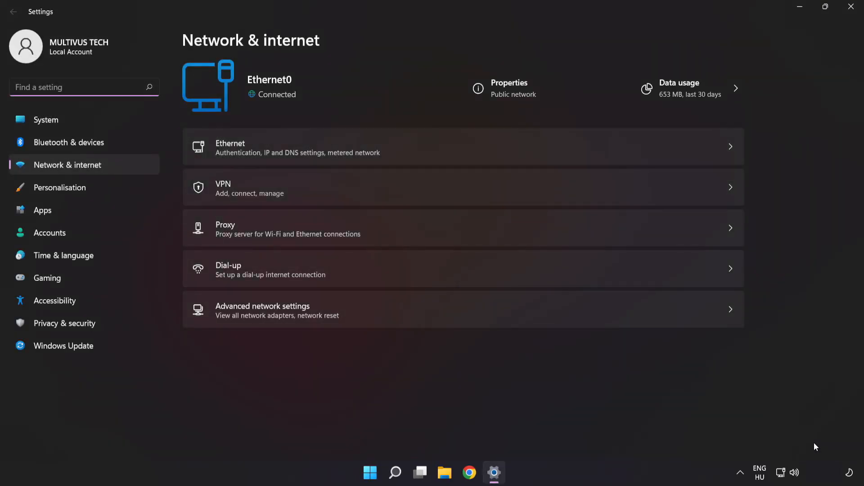
mouse_move(326, 315)
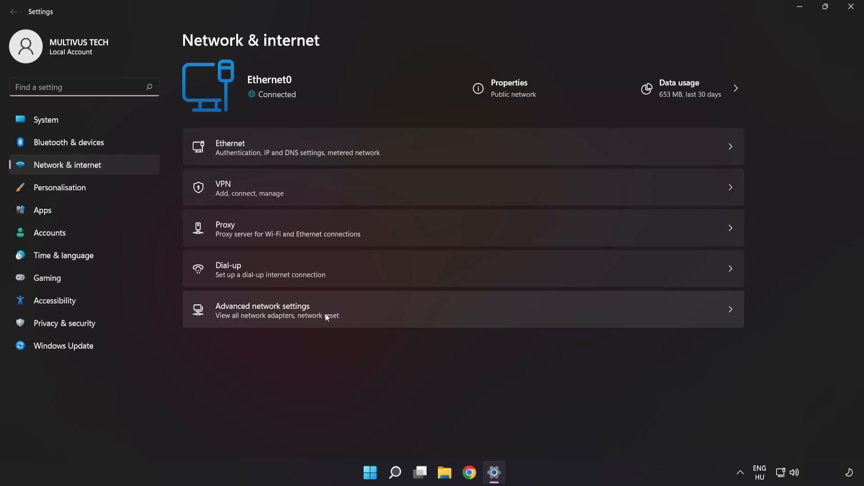
mouse_move(372, 316)
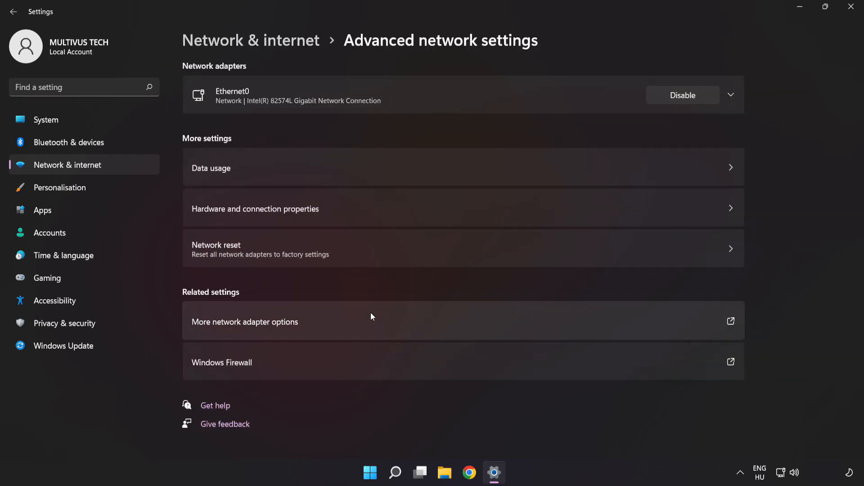
mouse_move(225, 329)
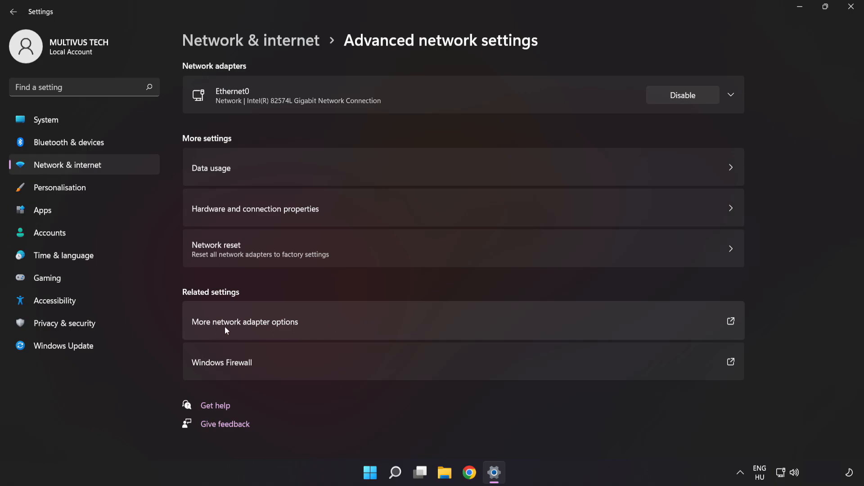
mouse_move(318, 327)
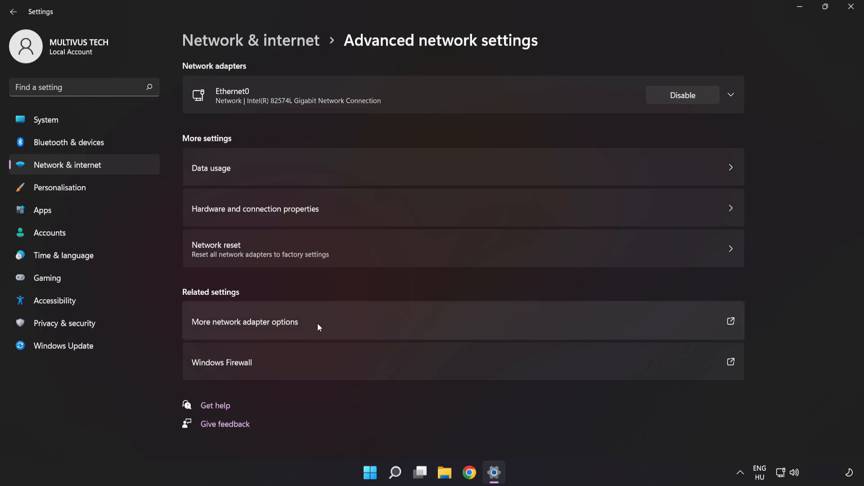
Bring up the Properties dialog of the Ethernet0 adapter in Network Connections
click(245, 322)
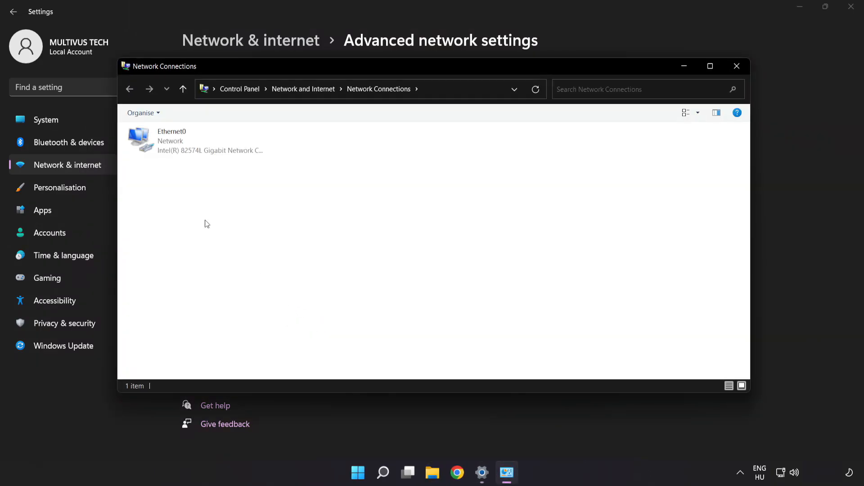
click(196, 141)
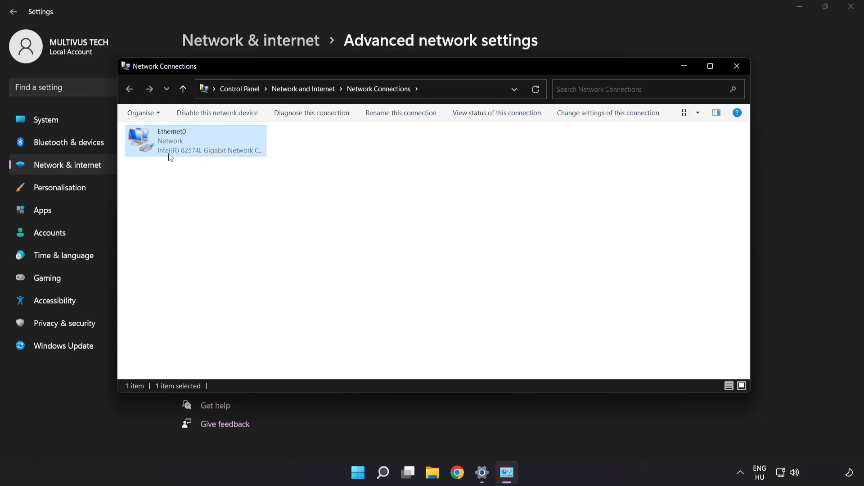
right_click(194, 141)
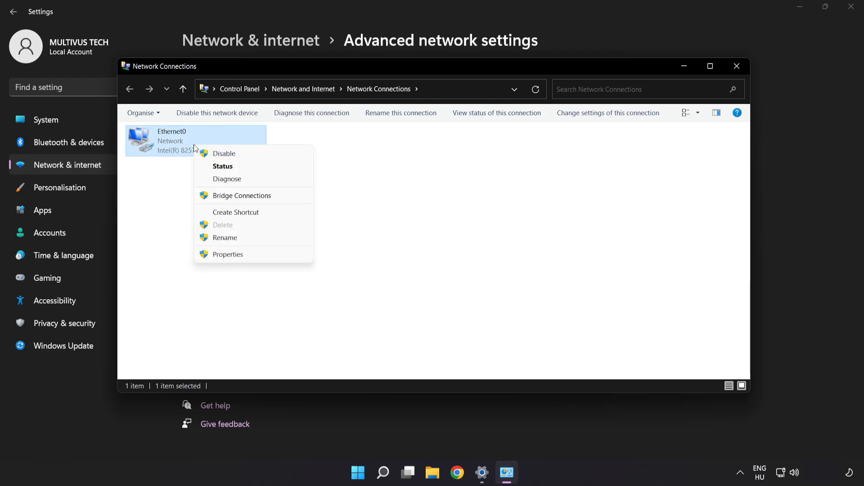
mouse_move(259, 253)
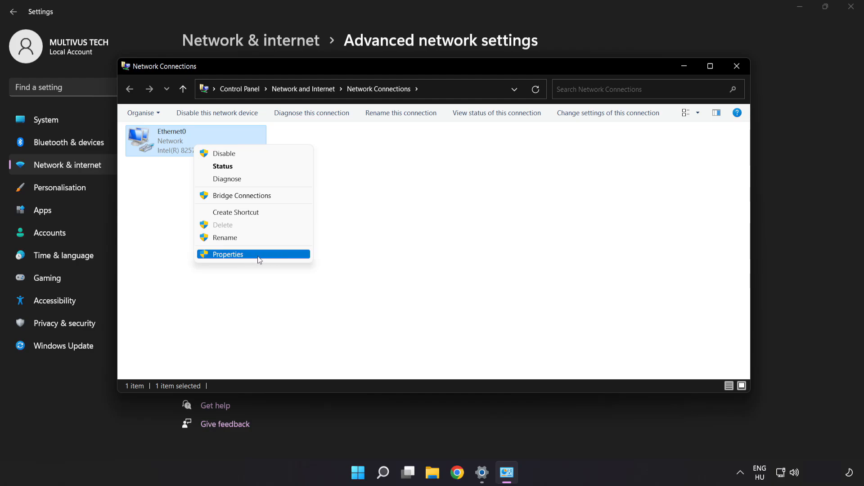
click(226, 253)
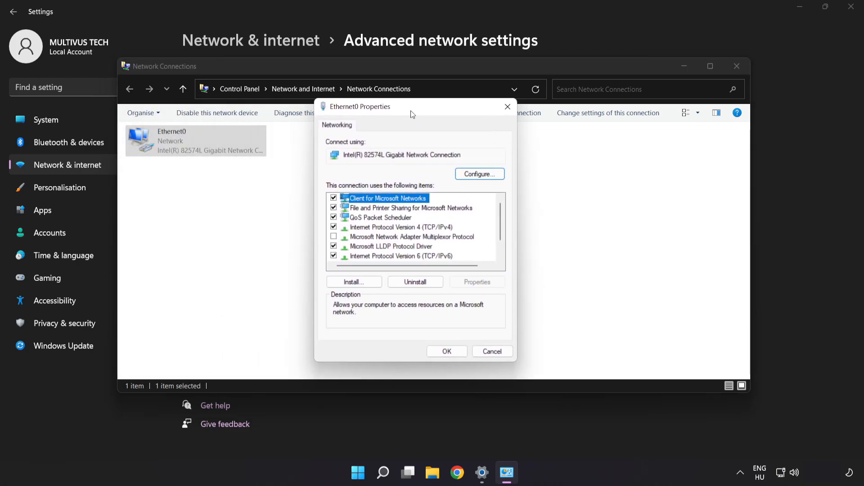
Select Internet Protocol Version 4 (TCP/IPv4) and show its properties
click(396, 227)
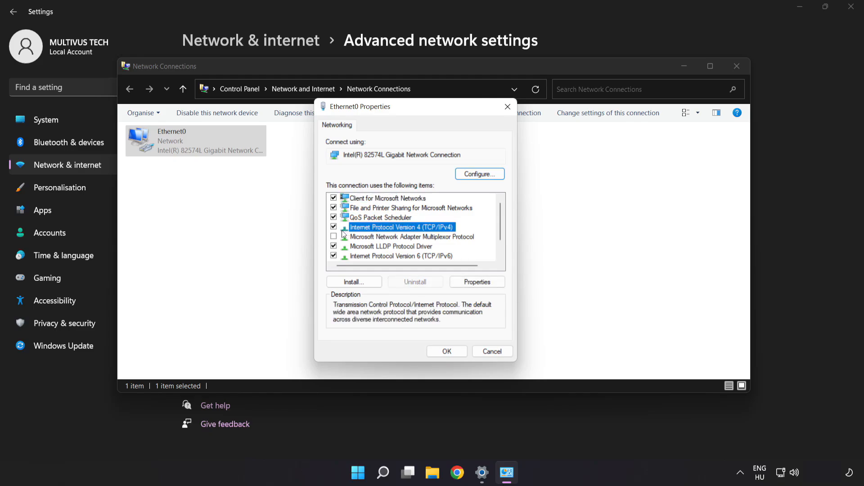
mouse_move(457, 232)
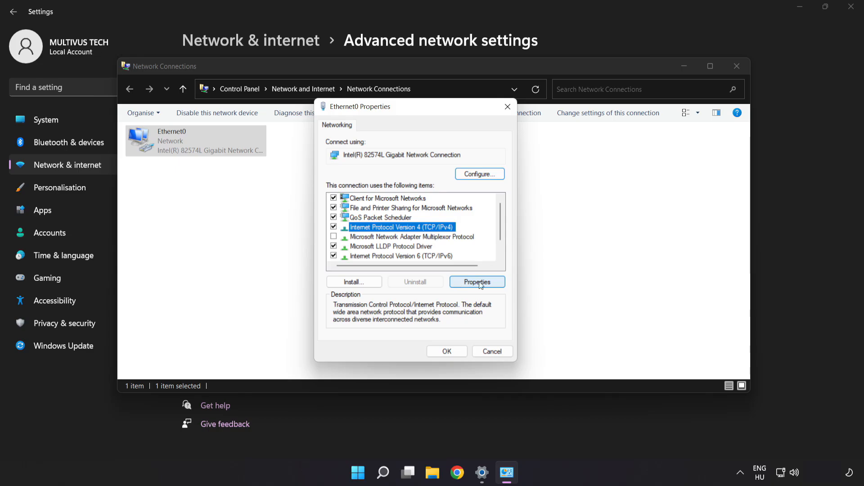
click(476, 282)
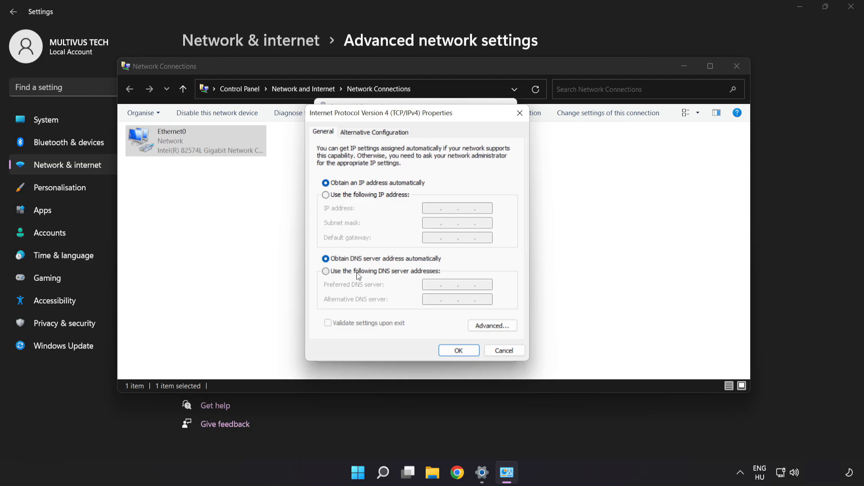
Set manual DNS servers 8.8.8.8 preferred and 8.8.4.4 alternate and confirm
click(326, 271)
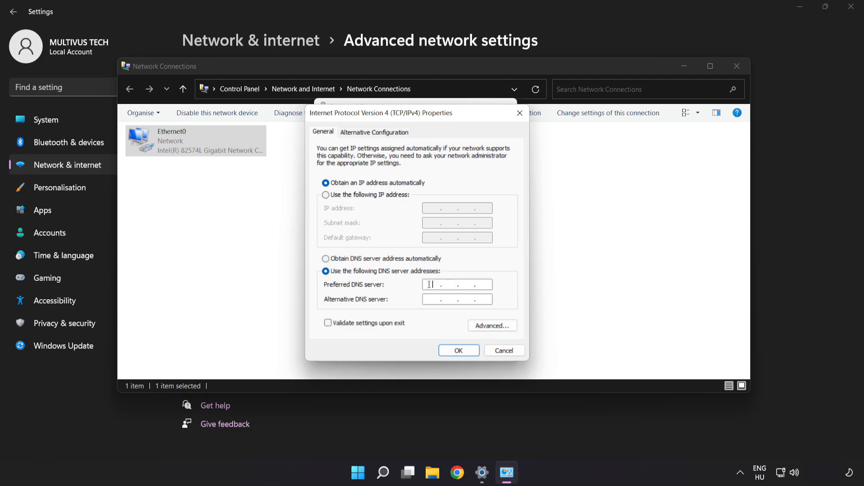
text(8.8.8.8)
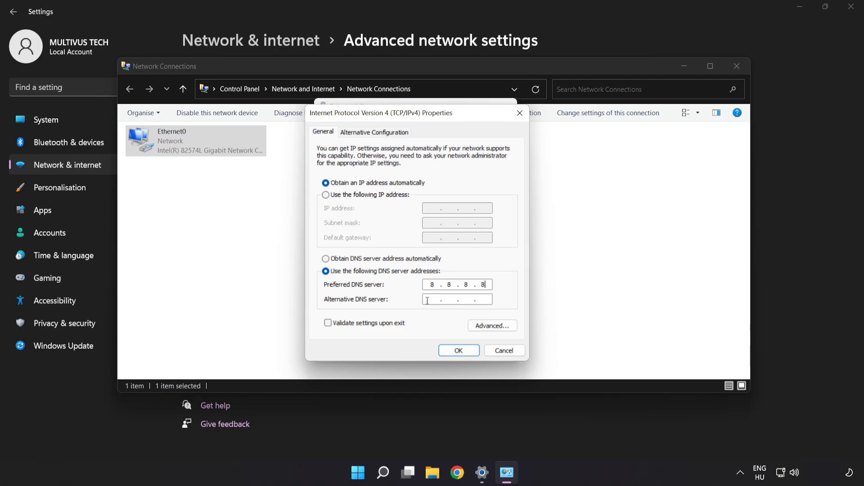
mouse_move(415, 304)
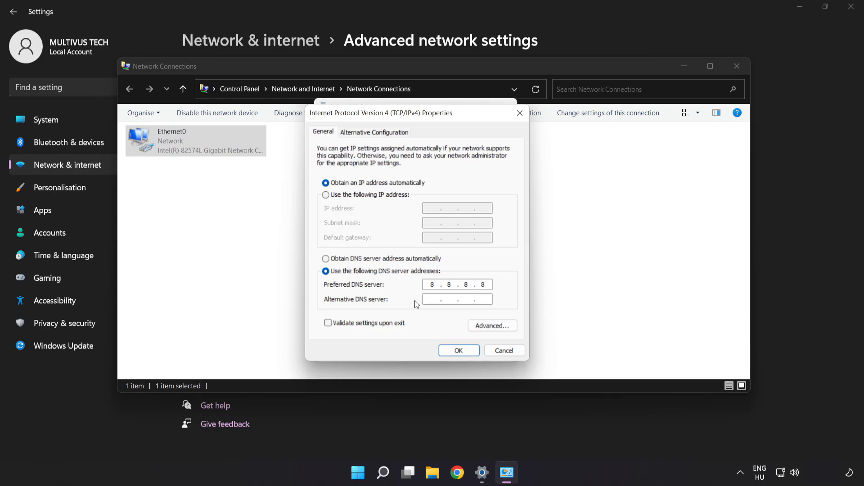
text(8.8.4)
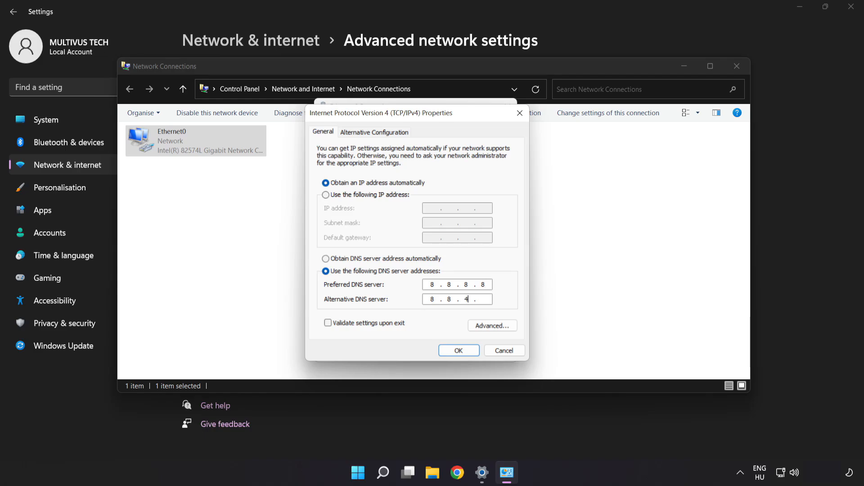
text(4)
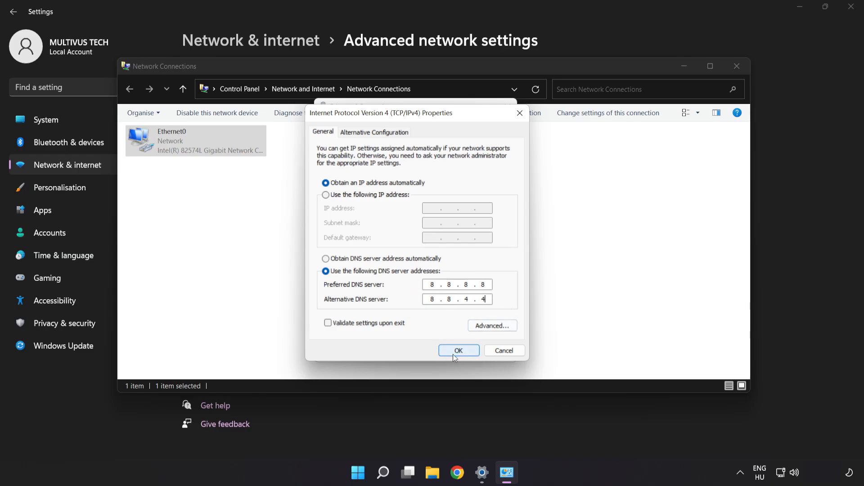
click(458, 350)
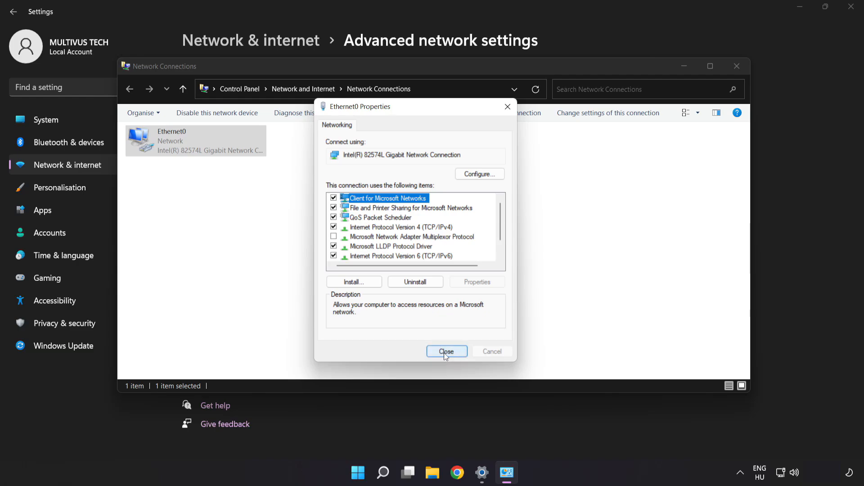
Close the Ethernet0 properties and the Network Connections window
click(446, 351)
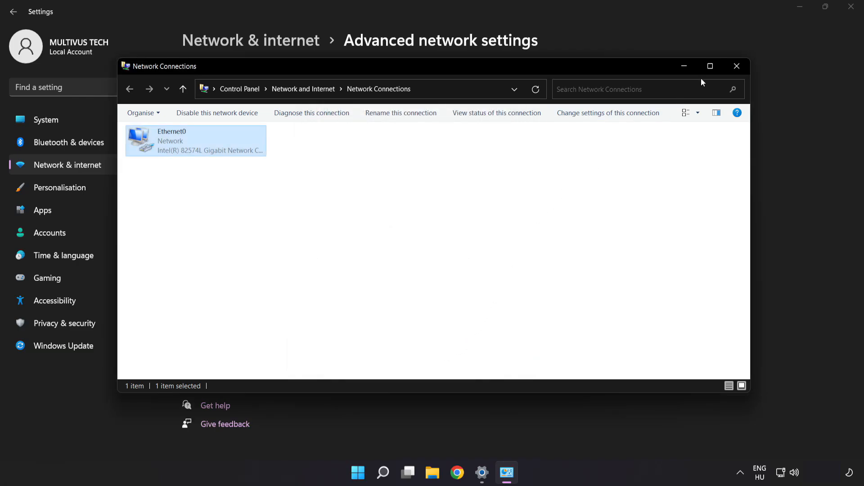
click(736, 66)
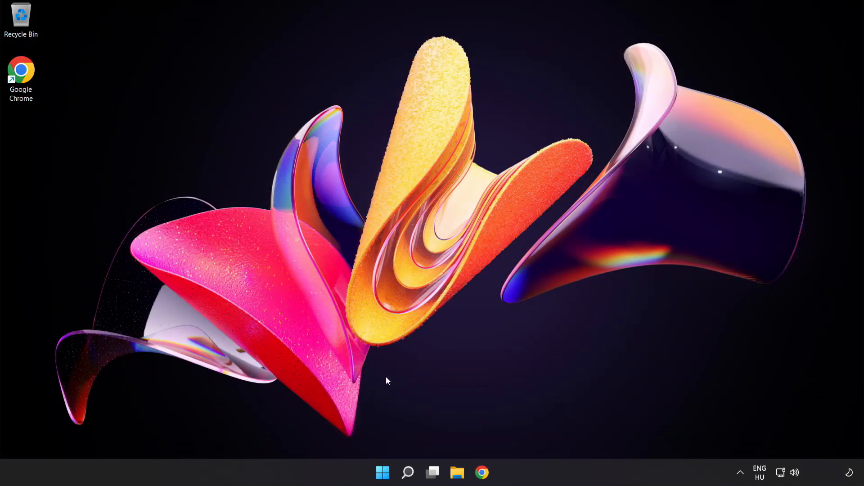
Show the Start menu's power options with Restart available
click(382, 472)
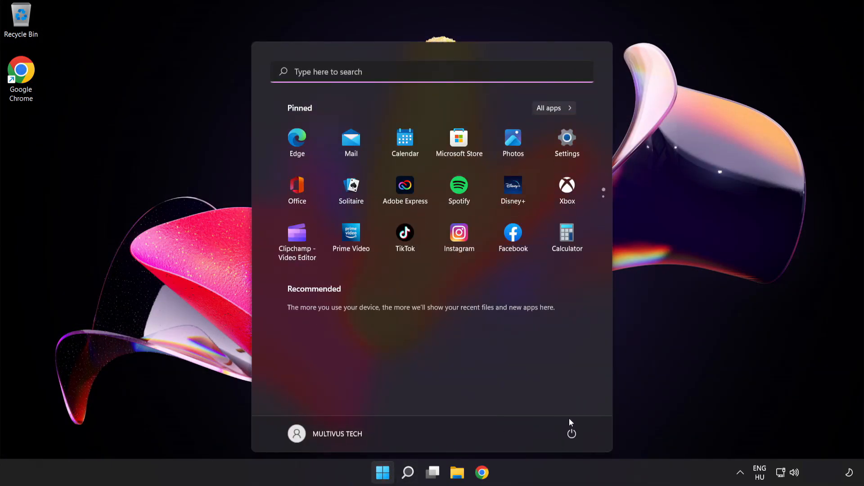
click(572, 434)
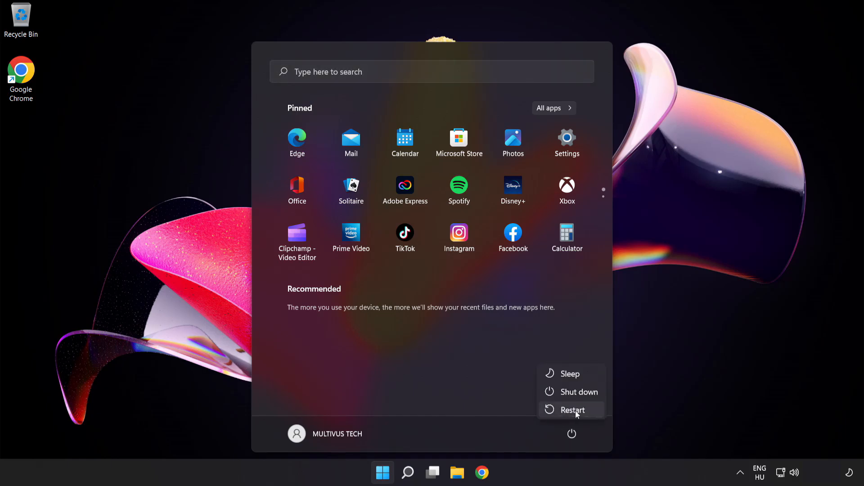